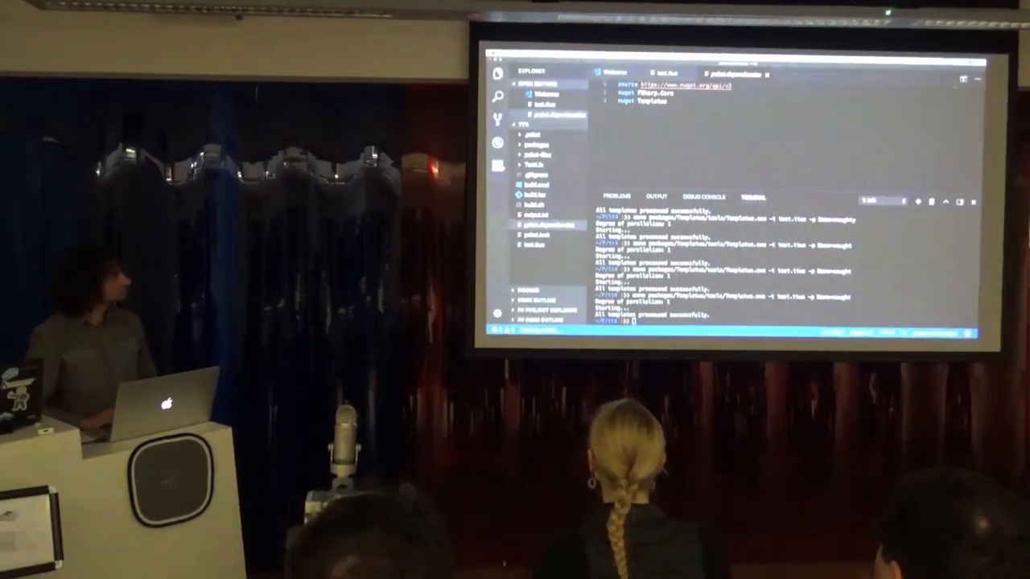
Open build.fsx from the Explorer to view the FAKE build script
click(535, 164)
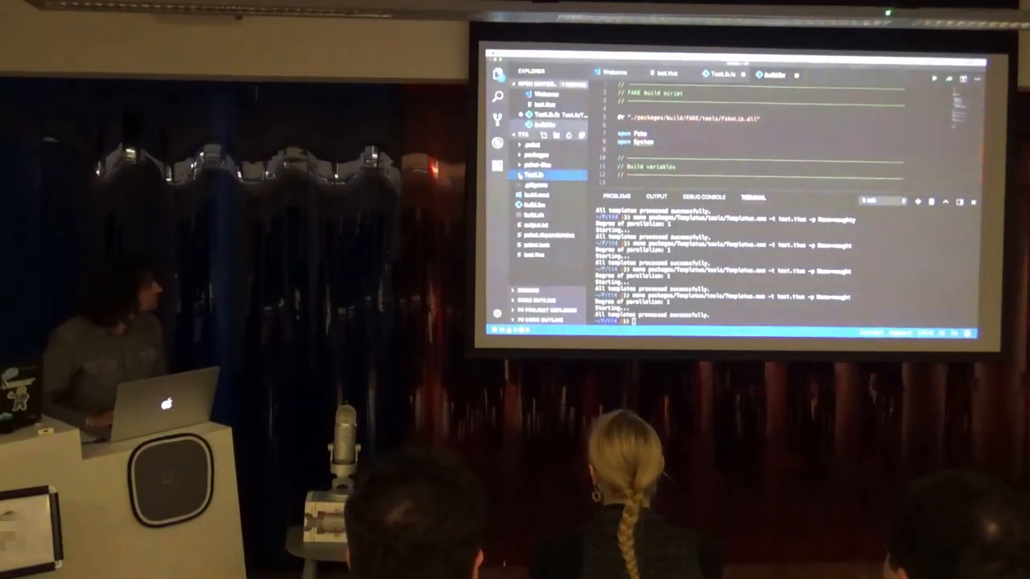
click(531, 172)
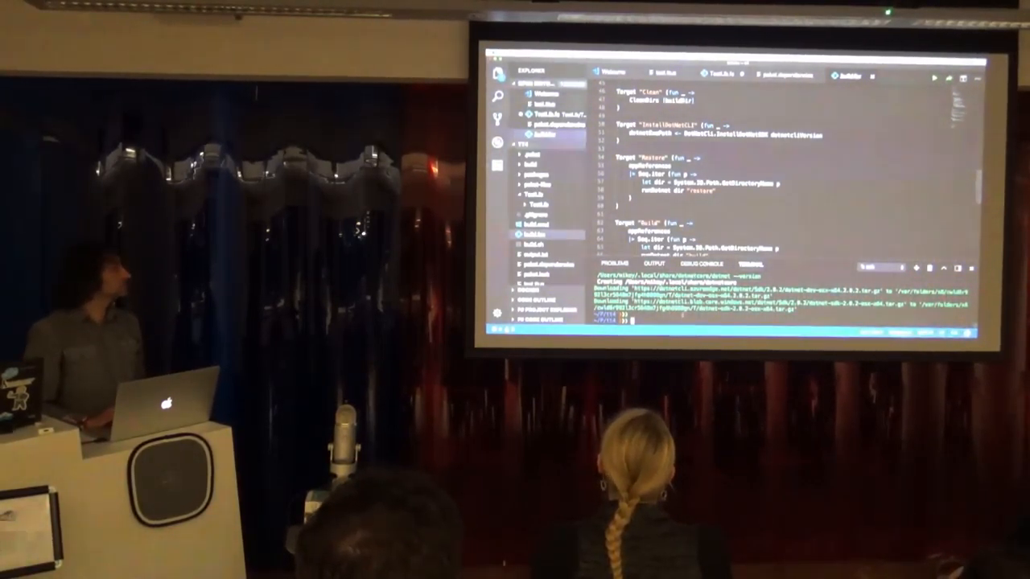
Run 'sh build.sh' in the integrated terminal to start the build
text(sh build.sh)
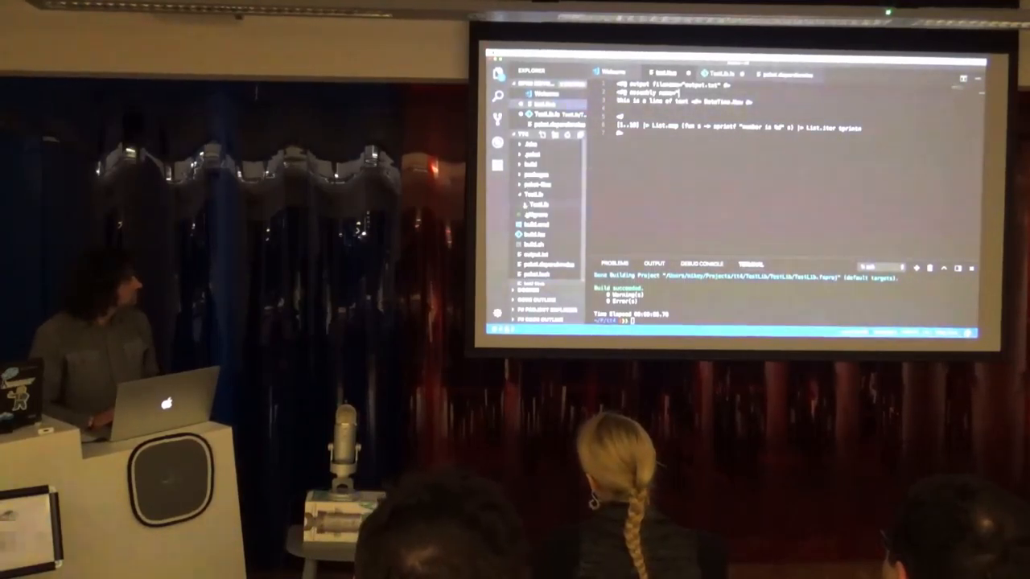
Run msbuild on the TestLib project and confirm the build succeeded
click(534, 213)
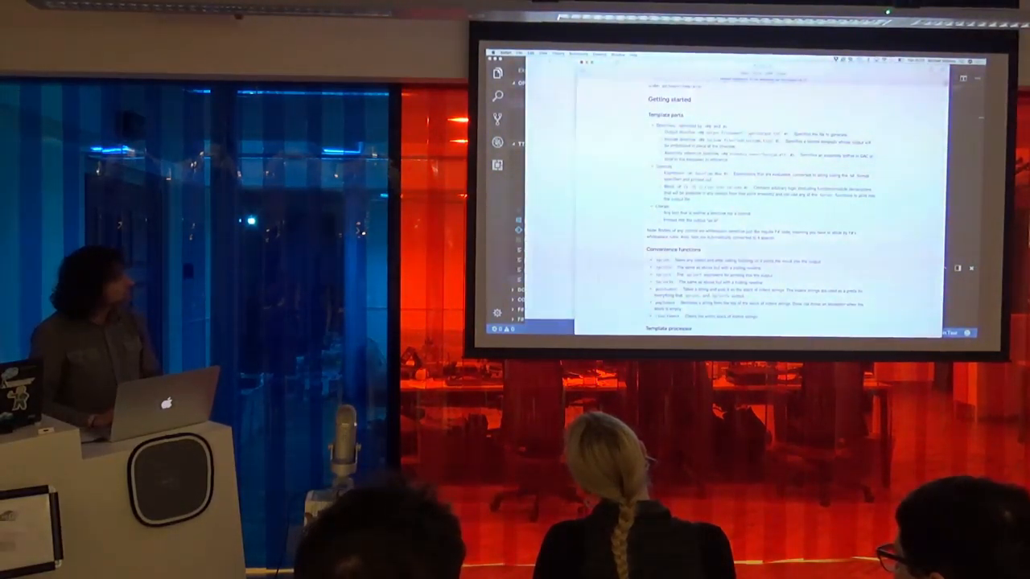
Scroll the documentation down to Convenience functions and Template processes
scroll(up, 3)
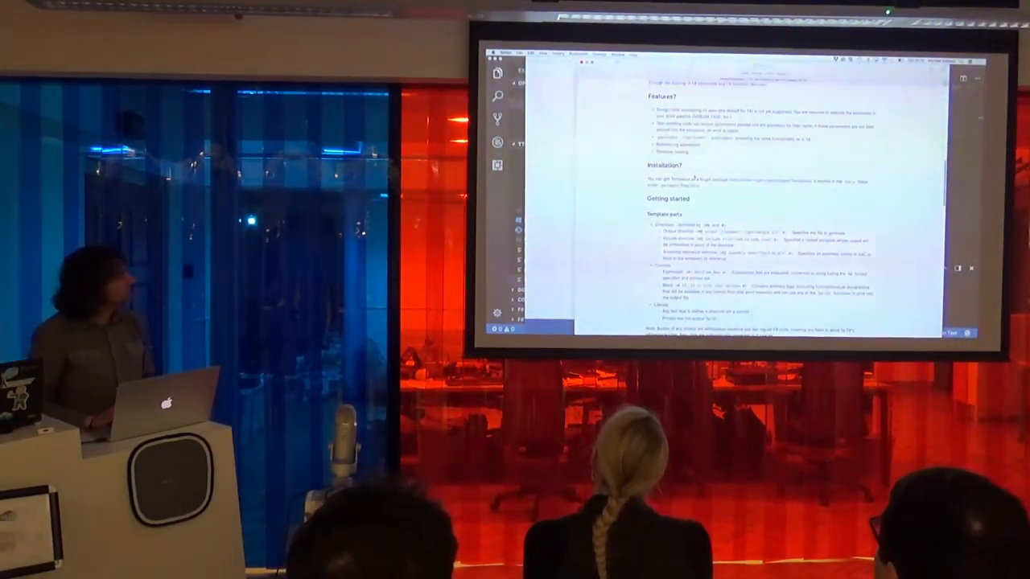
scroll(down, 3)
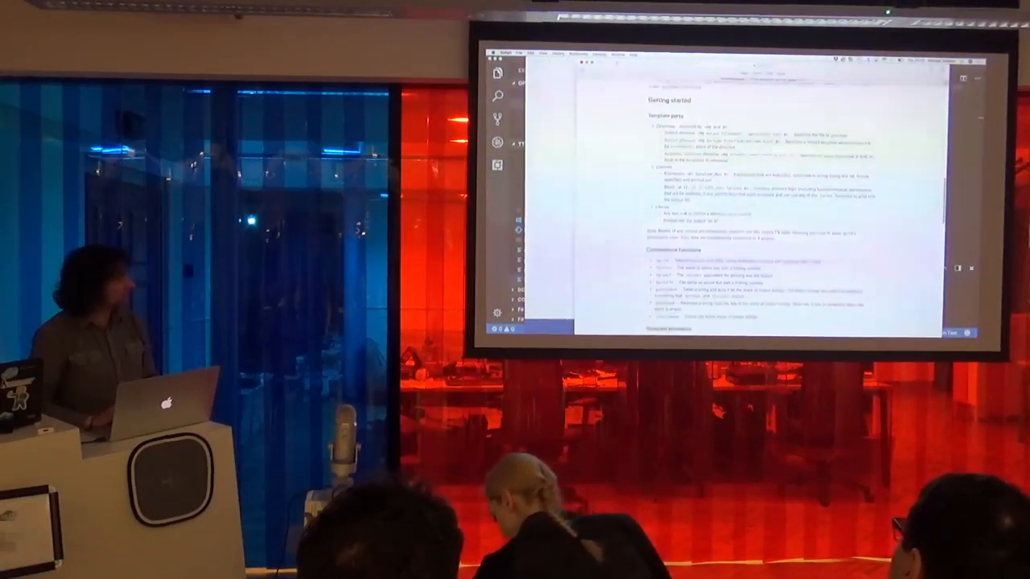
scroll(down, 3)
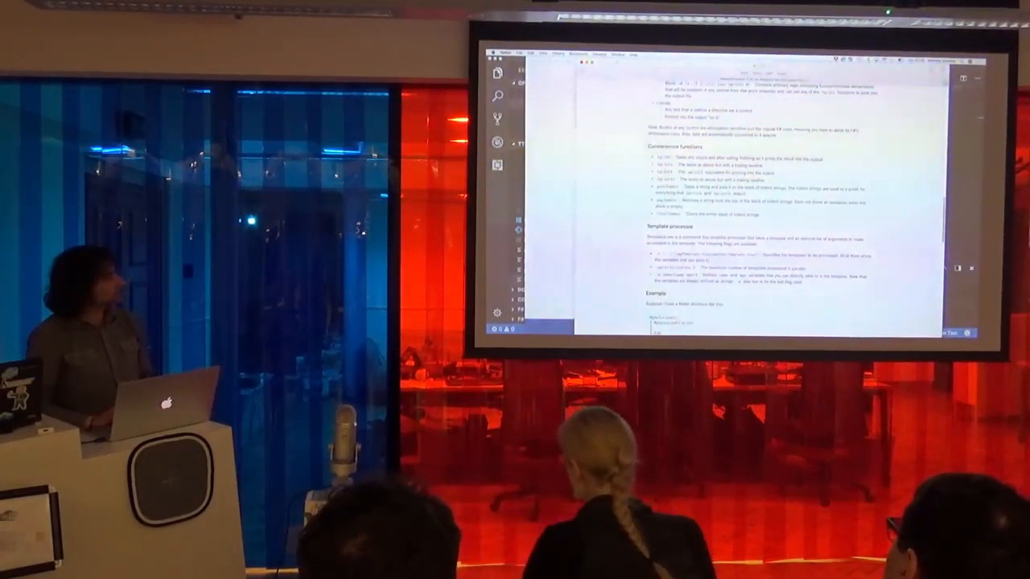